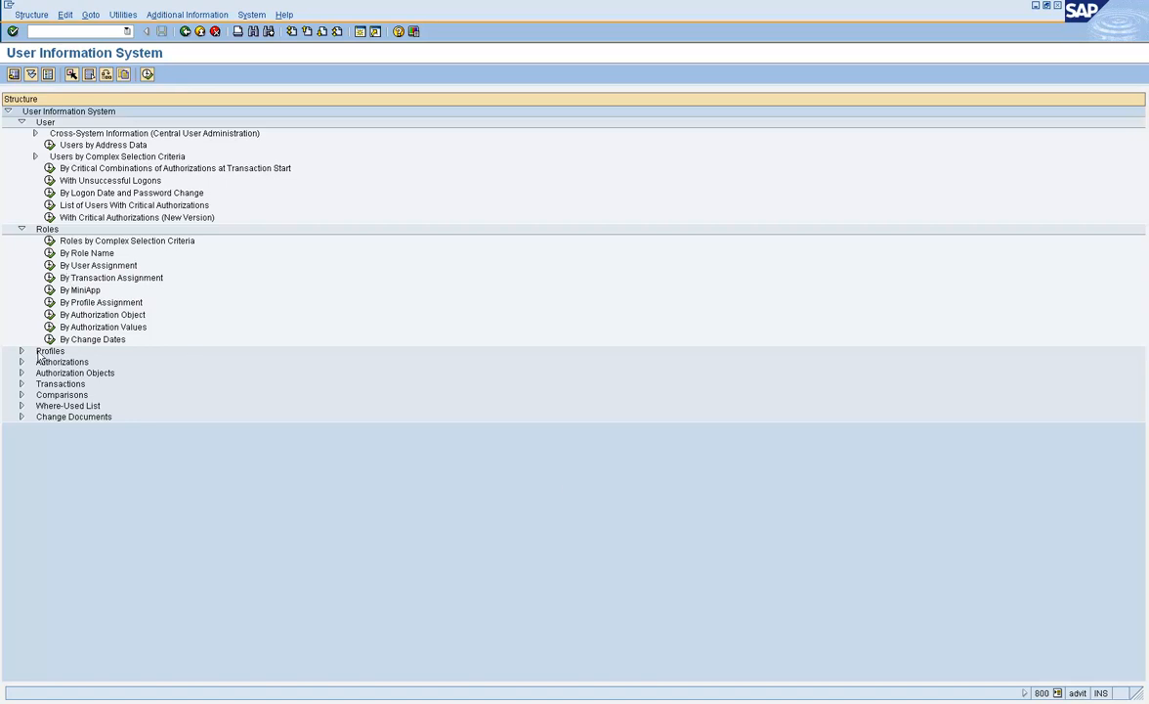
{"action": "mouse_move", "coordinate": [22, 387]}
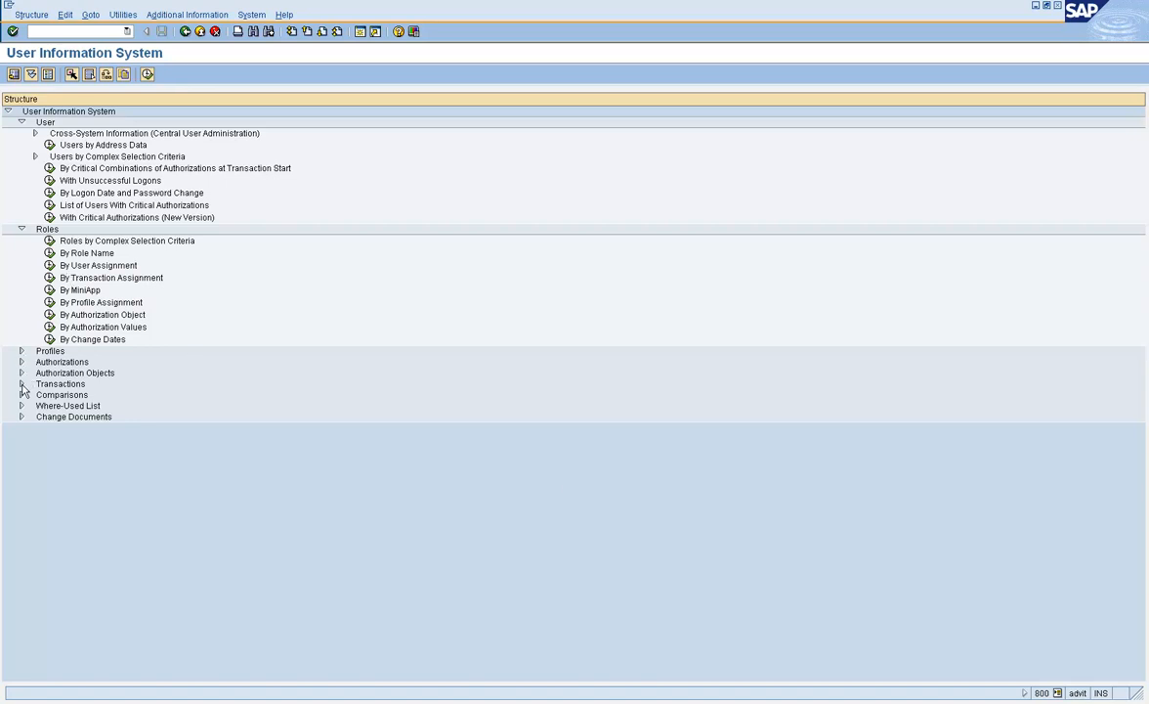
Expand the Transactions branch in SUIM to show its executable-transaction reports
{"action": "left_click", "coordinate": [21, 383]}
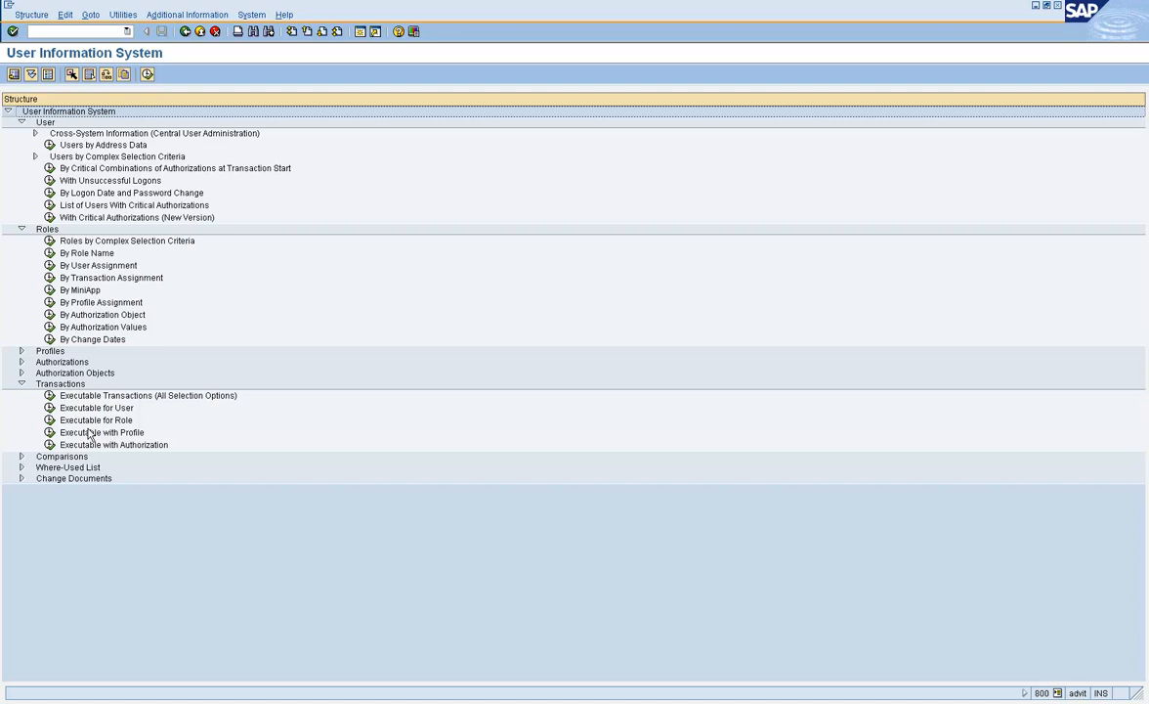
{"action": "mouse_move", "coordinate": [71, 418]}
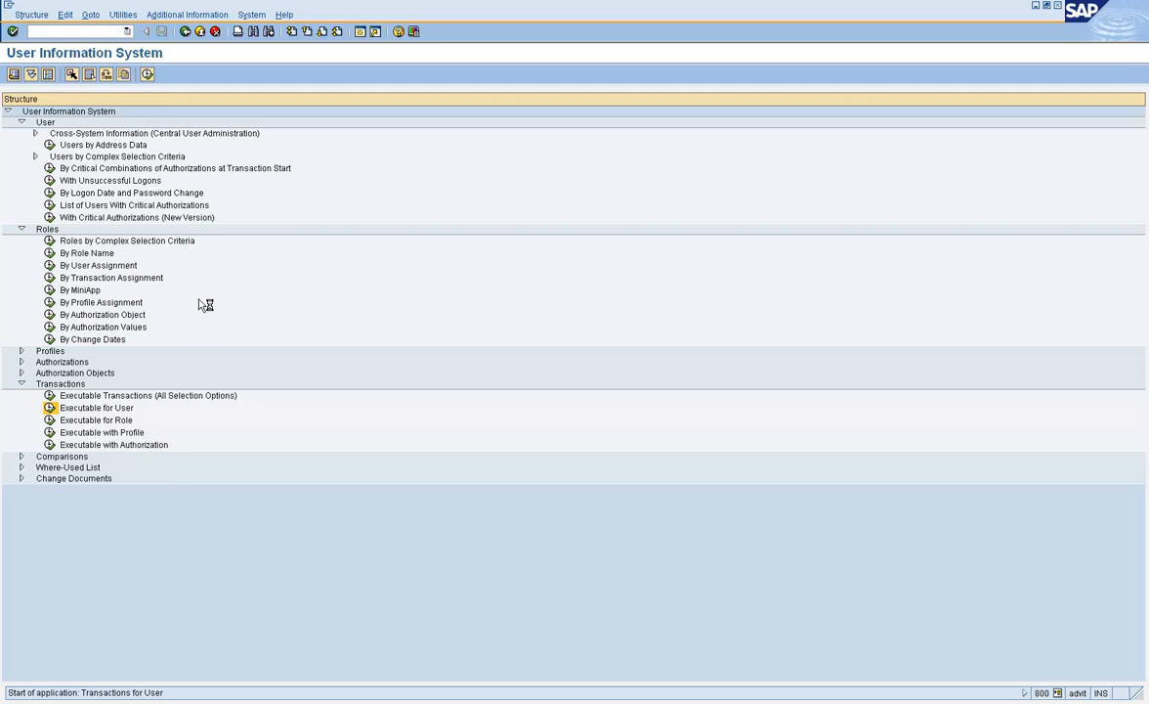
Start the Executable for User report with user BUBBA in the User field
{"action": "double_click", "coordinate": [149, 395]}
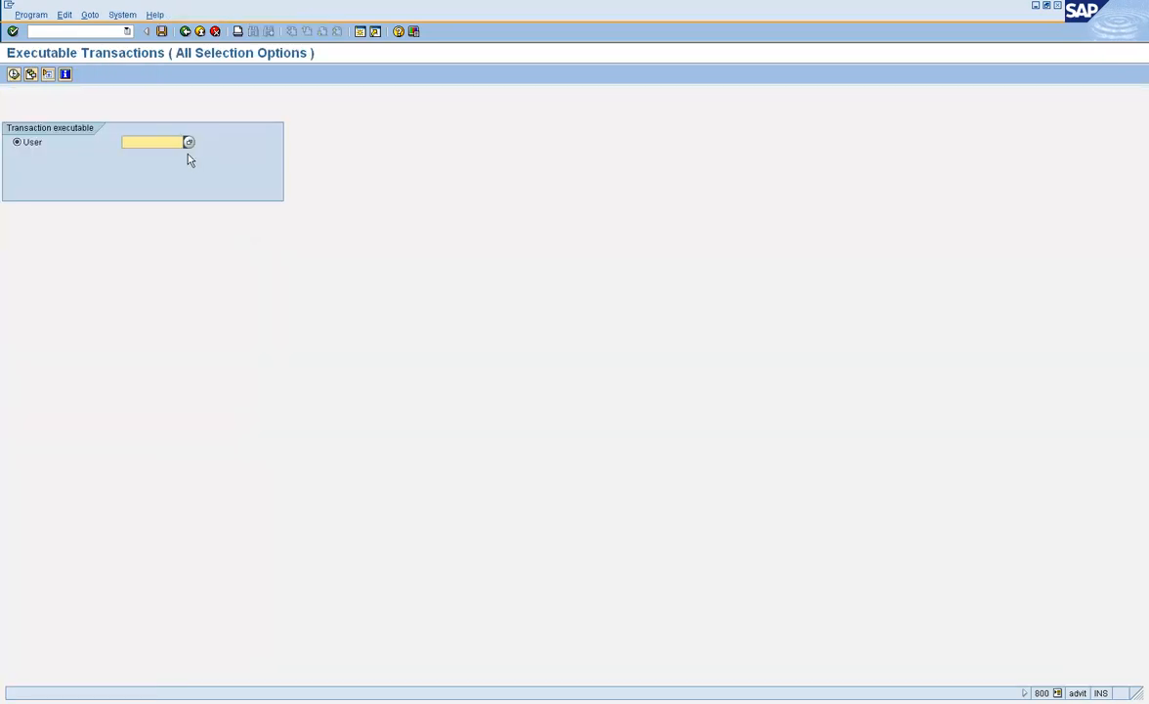
{"action": "mouse_move", "coordinate": [261, 356]}
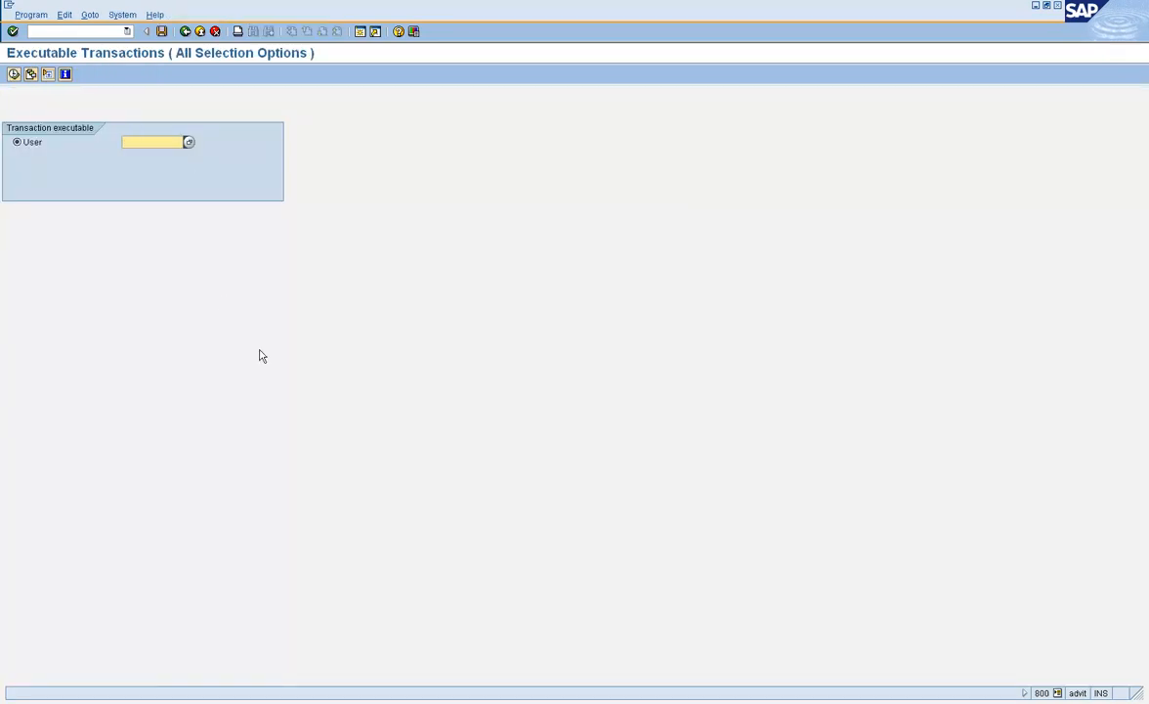
{"action": "type", "text": "BUBBA"}
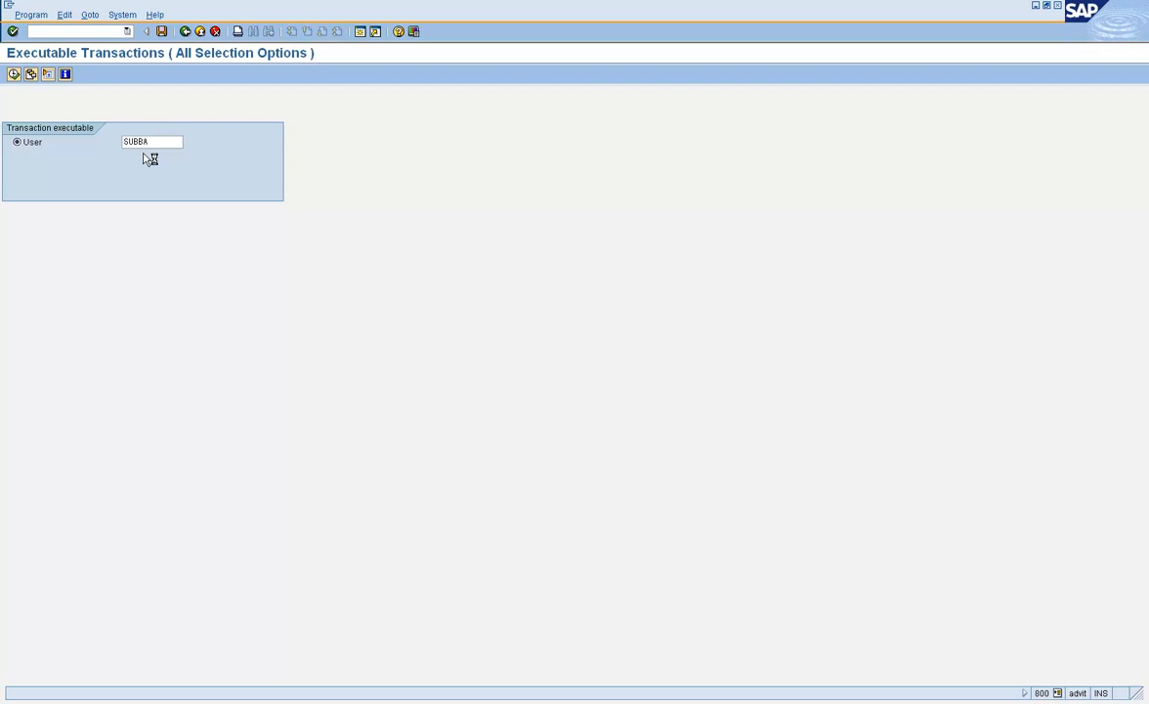
{"action": "mouse_move", "coordinate": [305, 281]}
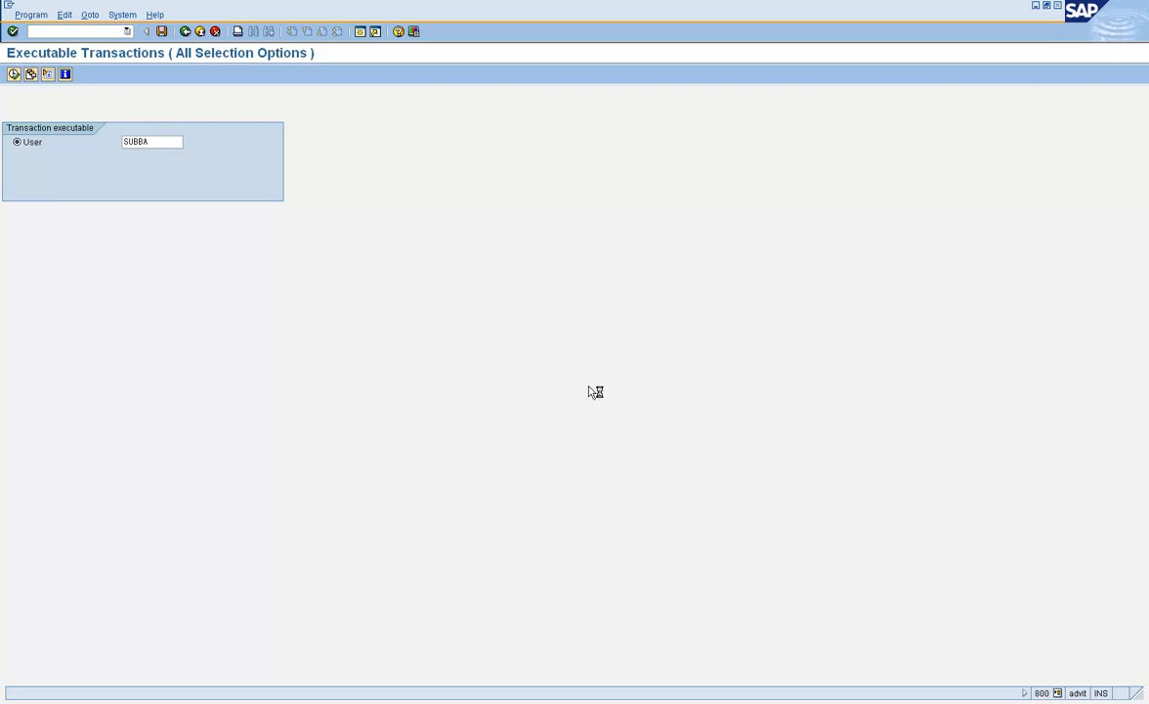
Execute the report to list the transaction codes and texts user BUBBA can run
{"action": "left_click", "coordinate": [12, 74]}
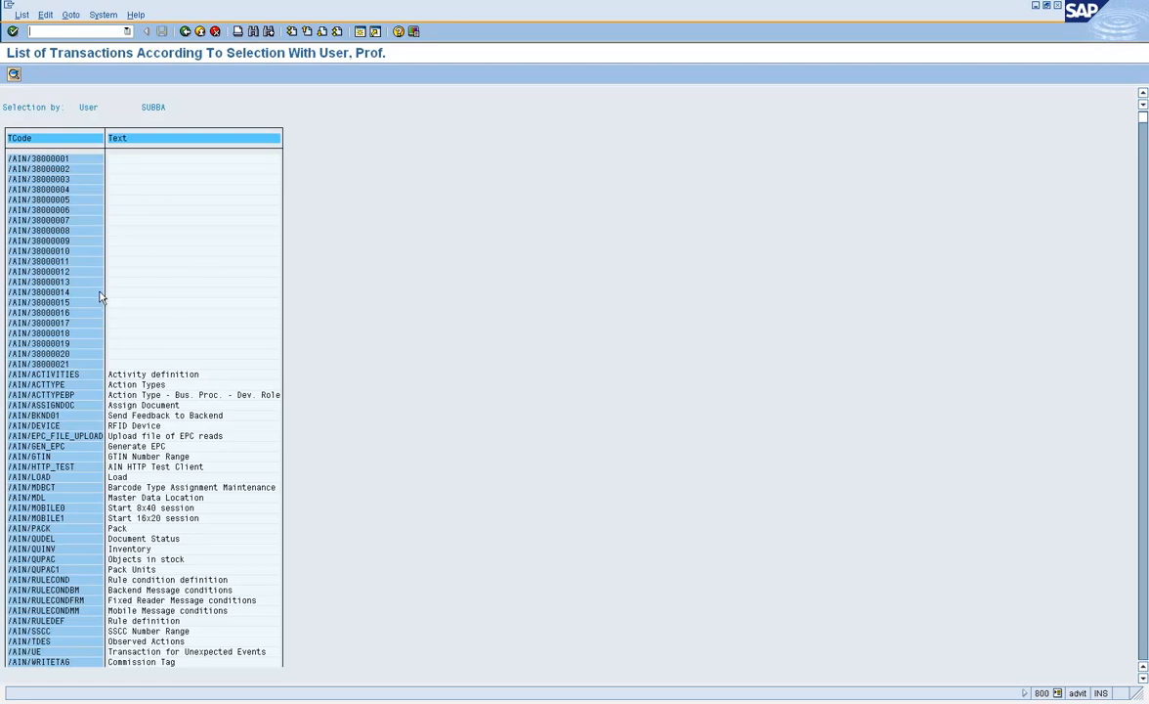
{"action": "mouse_move", "coordinate": [121, 369]}
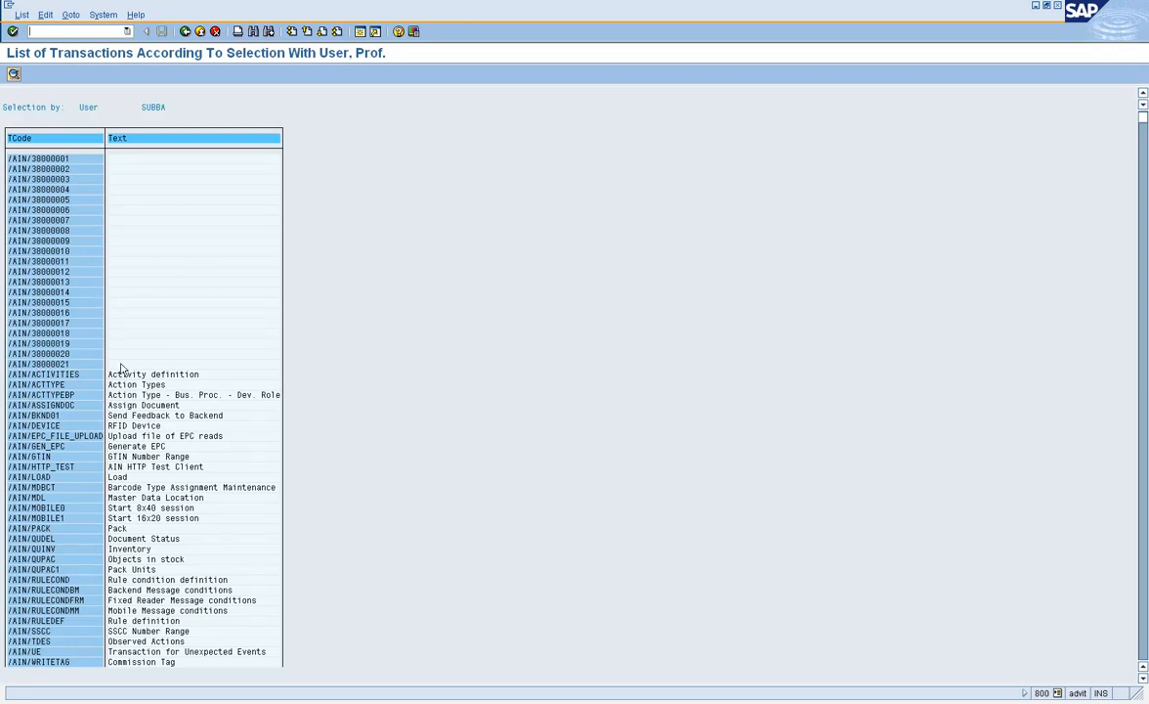
{"action": "mouse_move", "coordinate": [155, 250]}
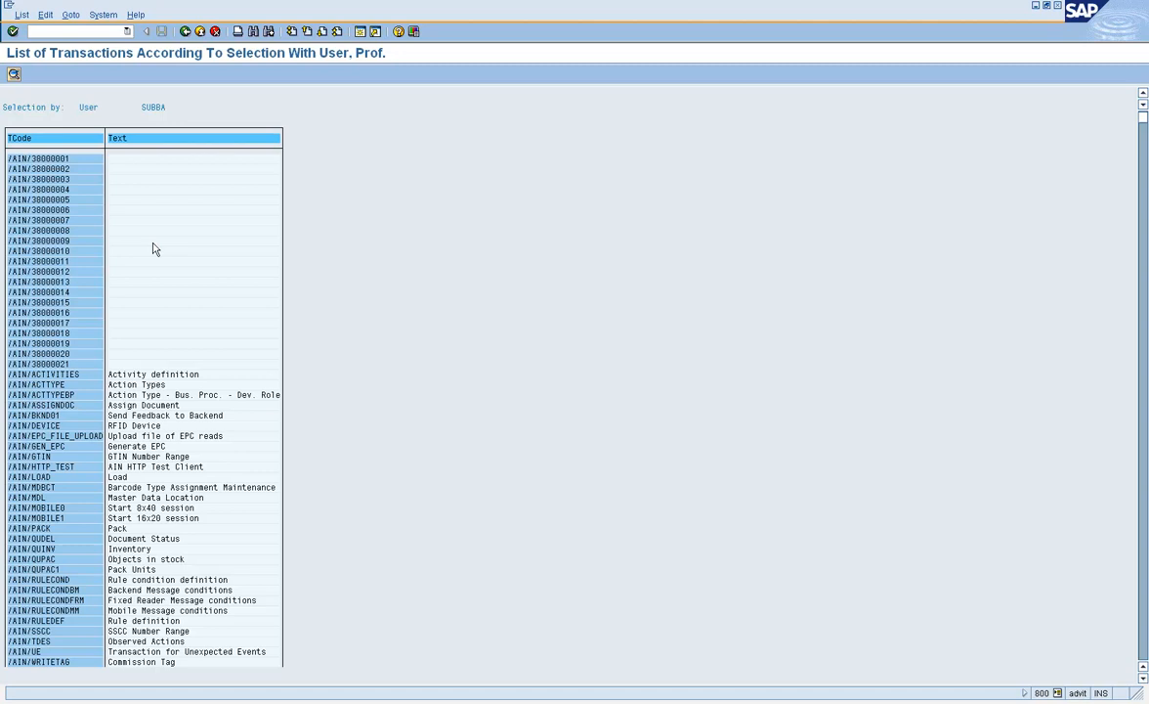
{"action": "mouse_move", "coordinate": [207, 55]}
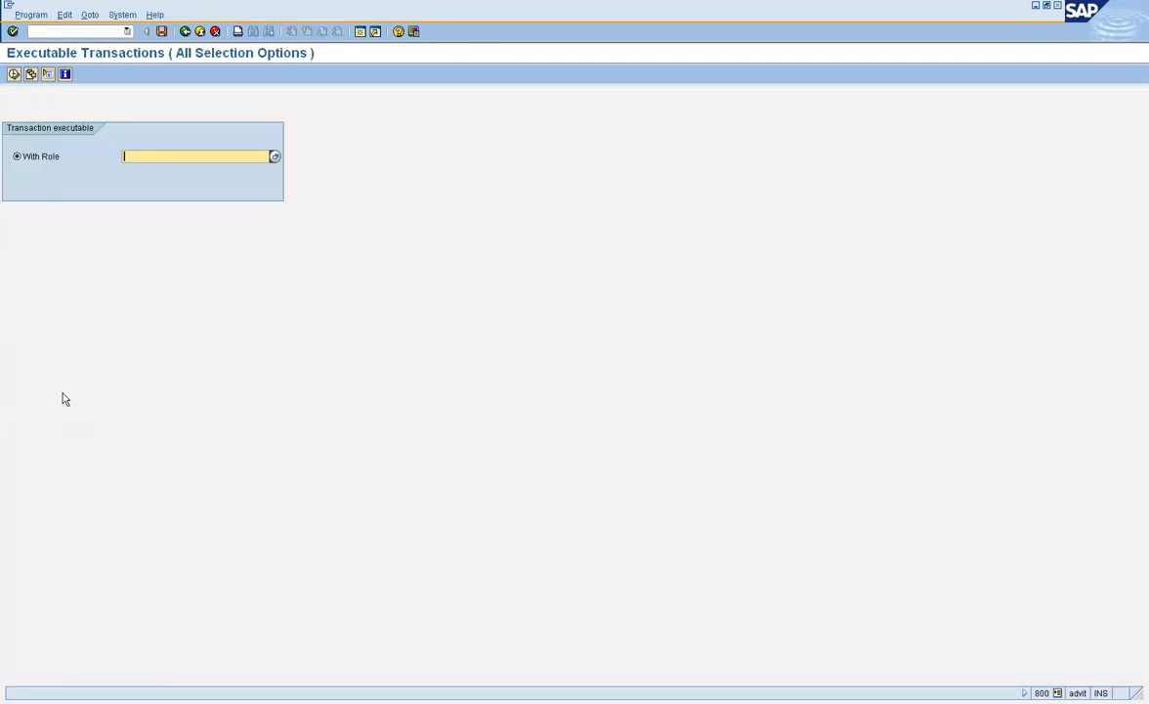
{"action": "mouse_move", "coordinate": [176, 170]}
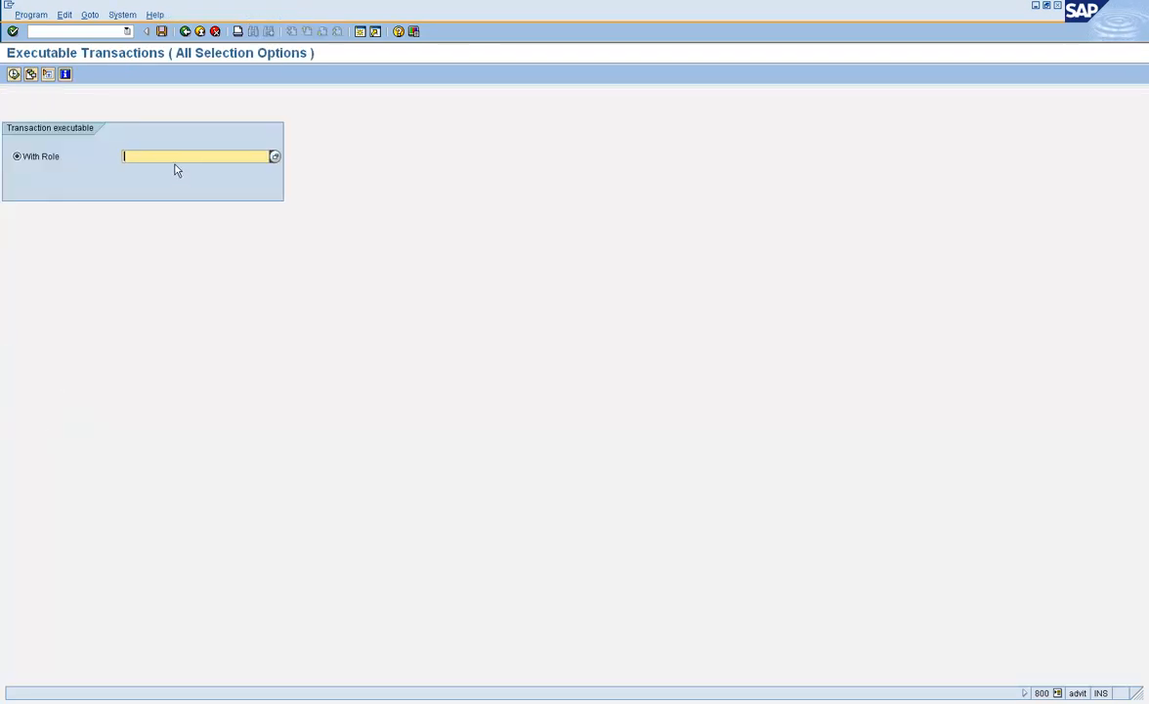
Search for roles matching z* in the With Role field's value help
{"action": "type", "text": "z"}
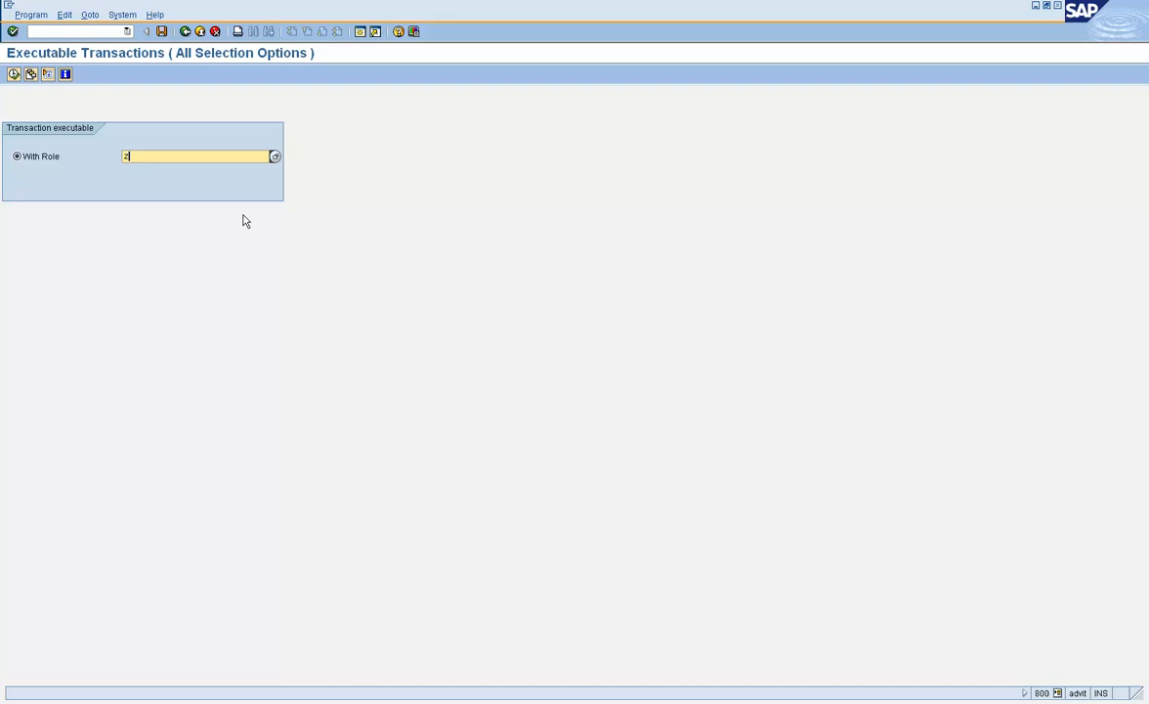
{"action": "type", "text": "*"}
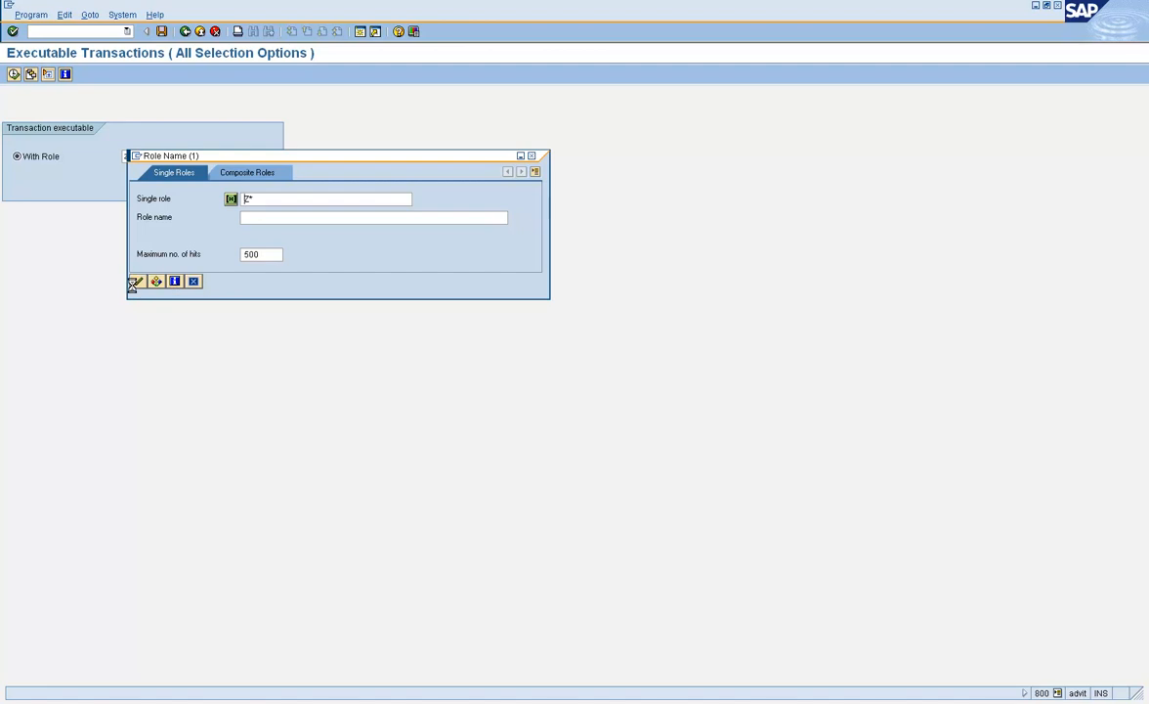
{"action": "left_click", "coordinate": [137, 282]}
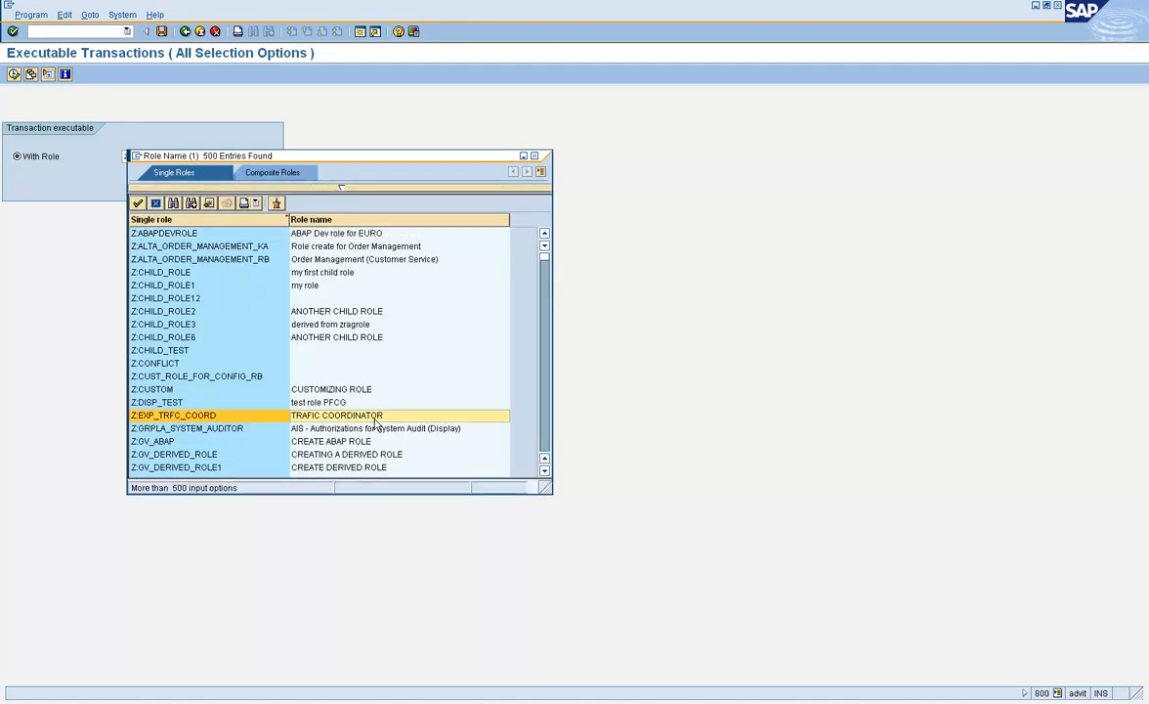
Pick role Z:EXP_TRFC_COORD and list its transactions VA01, VA02 and VA03
{"action": "double_click", "coordinate": [172, 415]}
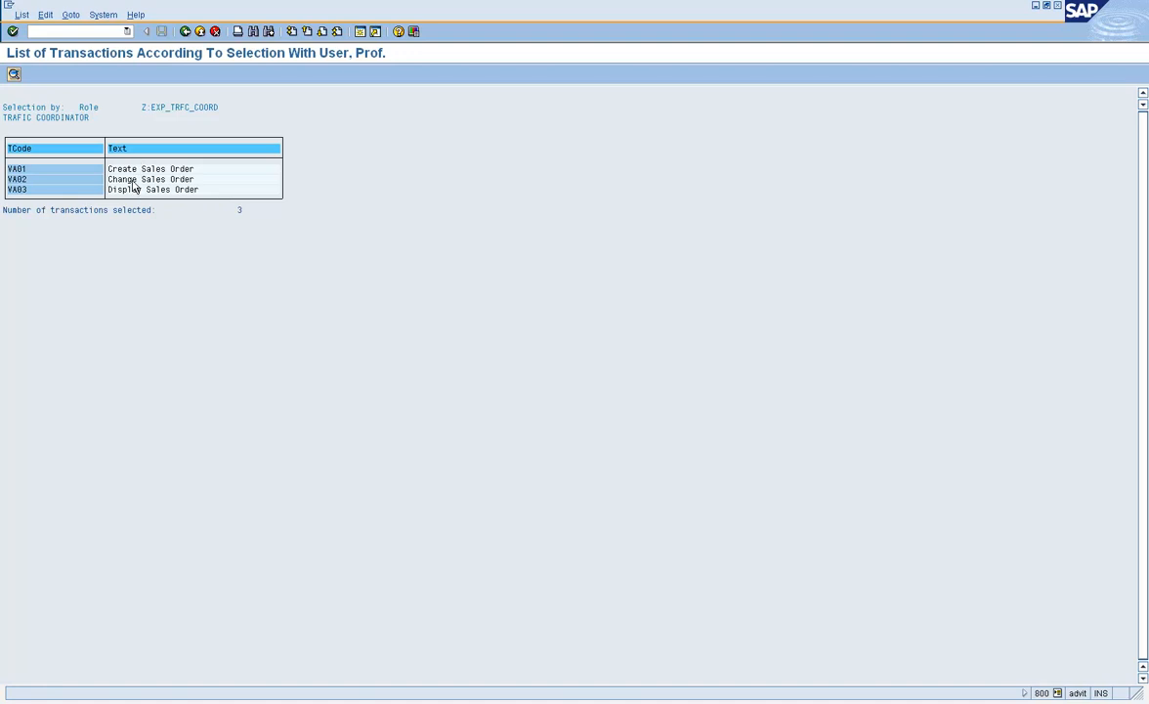
{"action": "mouse_move", "coordinate": [215, 210]}
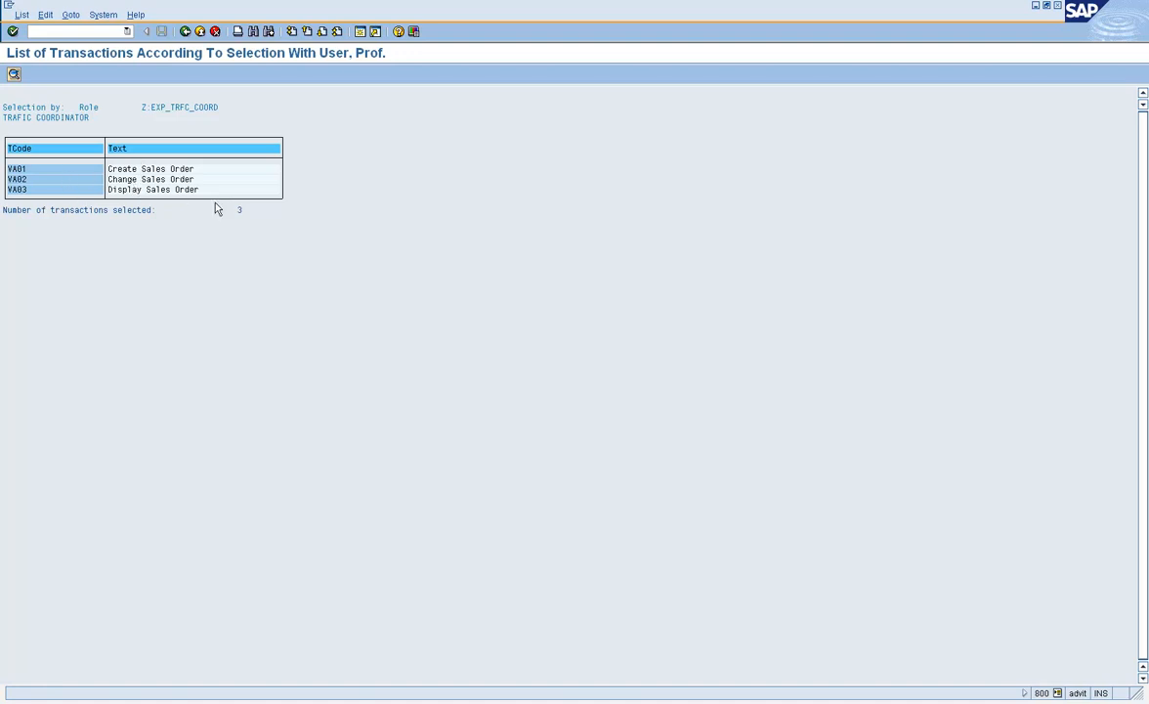
{"action": "mouse_move", "coordinate": [135, 156]}
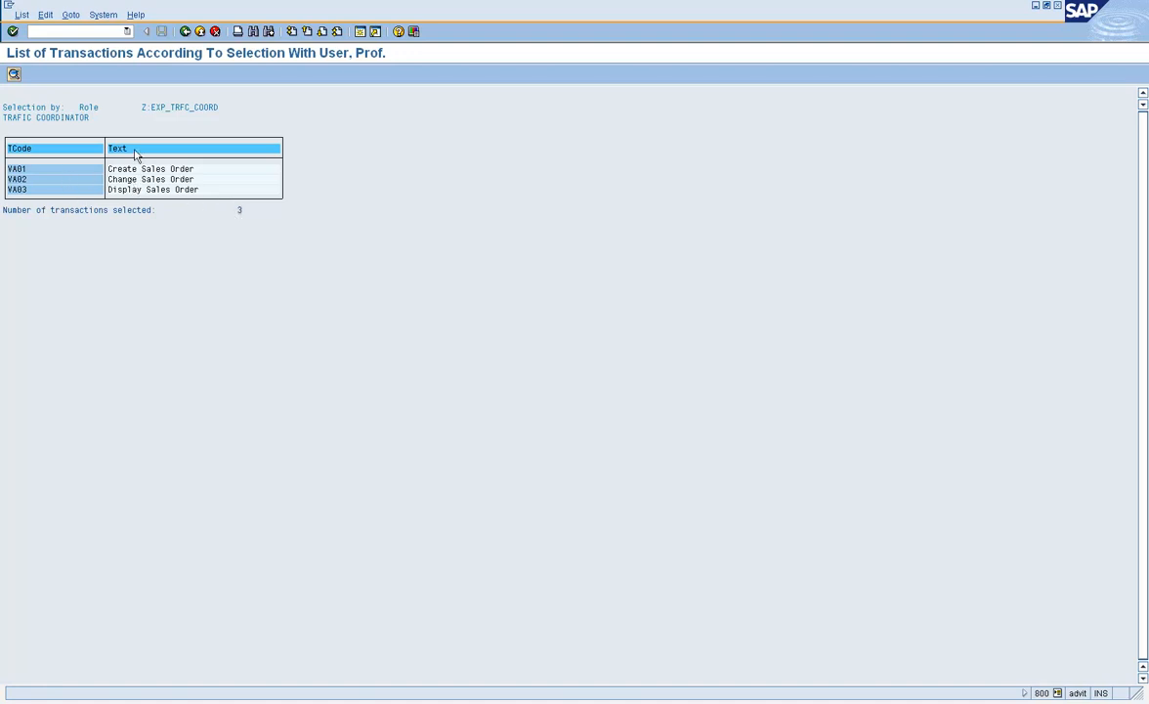
{"action": "mouse_move", "coordinate": [223, 86]}
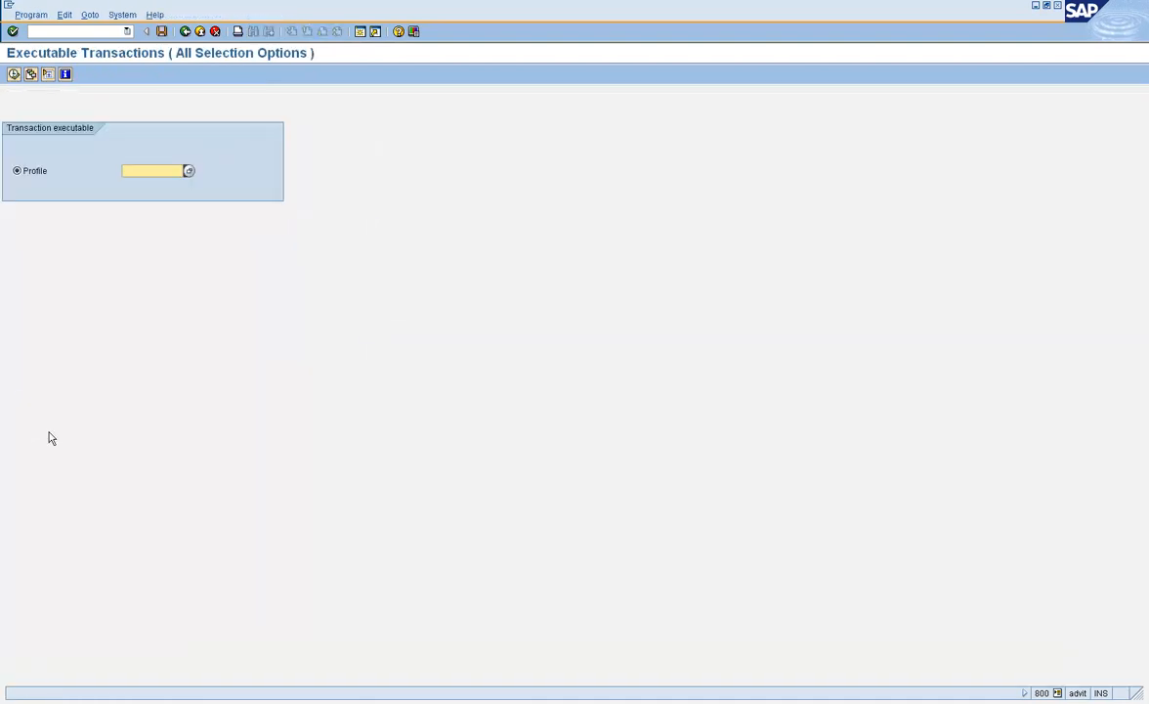
{"action": "mouse_move", "coordinate": [186, 165]}
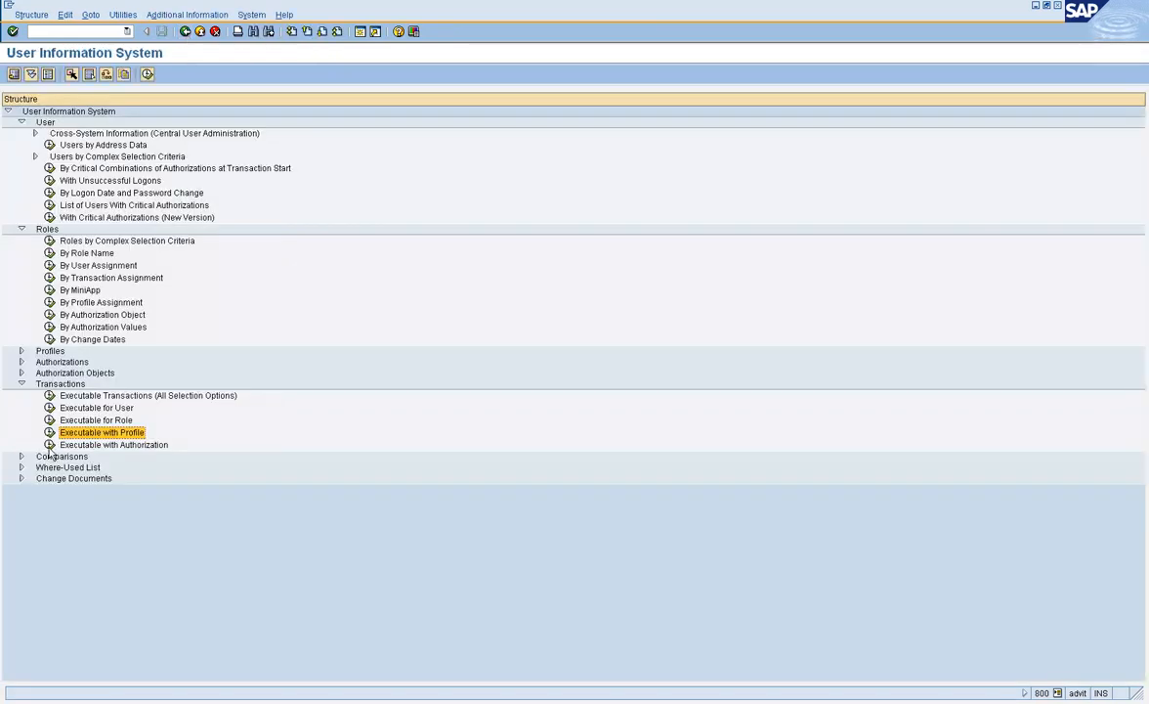
Look at the profile-based report, then return to the SUIM overview tree
{"action": "double_click", "coordinate": [129, 395]}
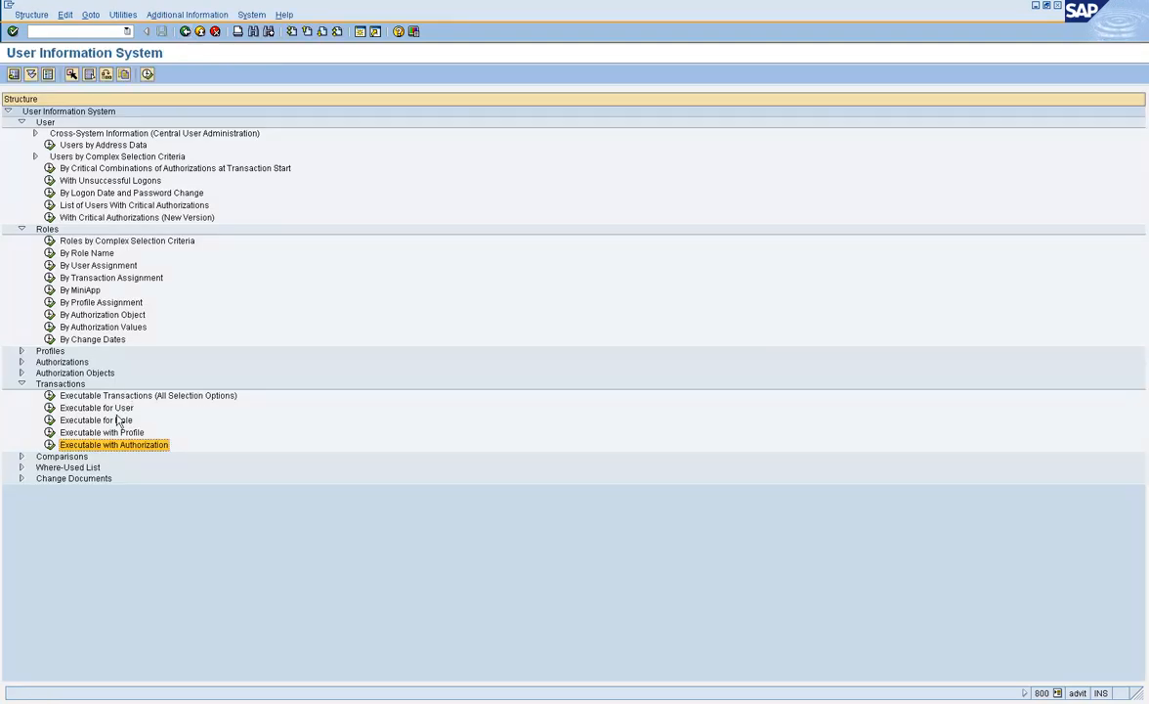
{"action": "mouse_move", "coordinate": [108, 420]}
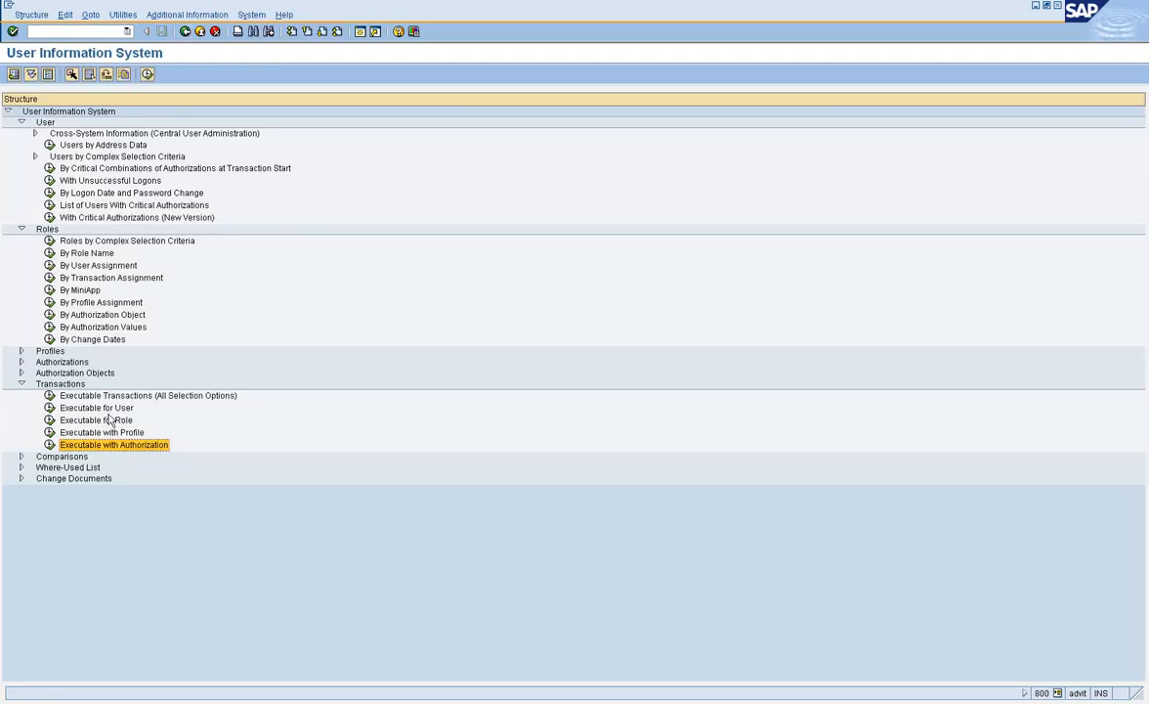